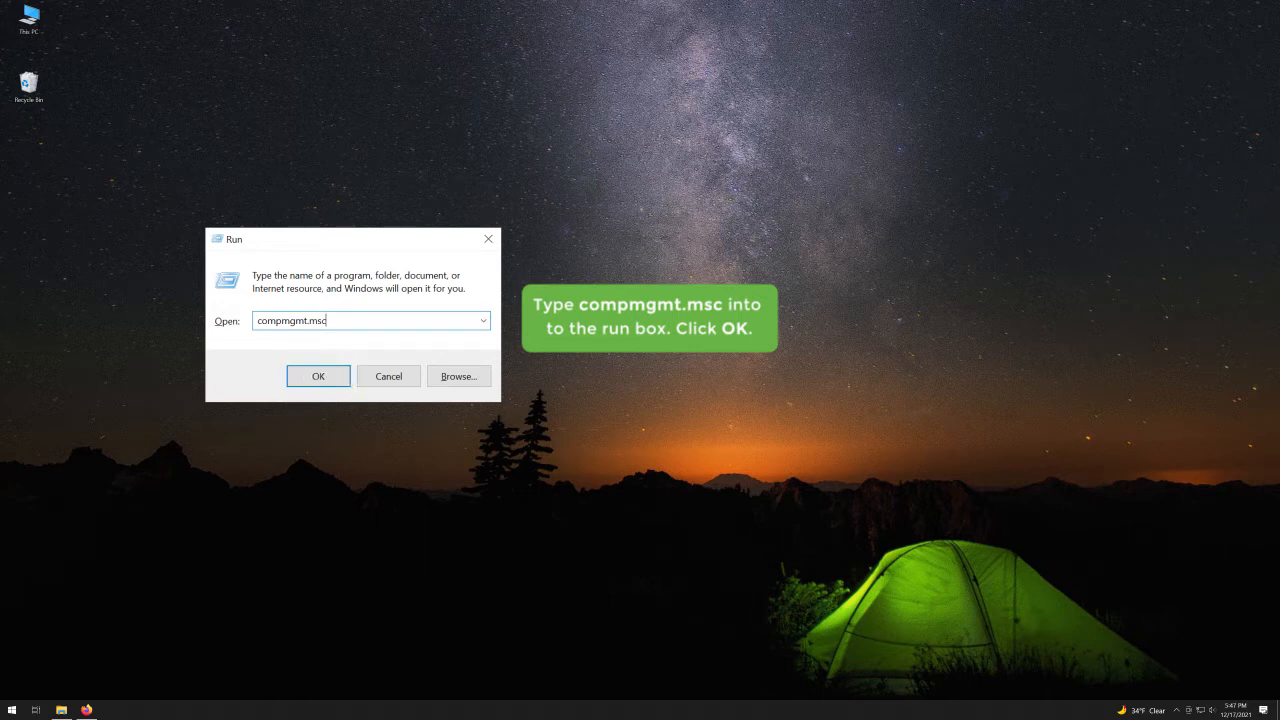
Run compmgmt.msc to launch Computer Management.
{"action": "left_click", "coordinate": [318, 376]}
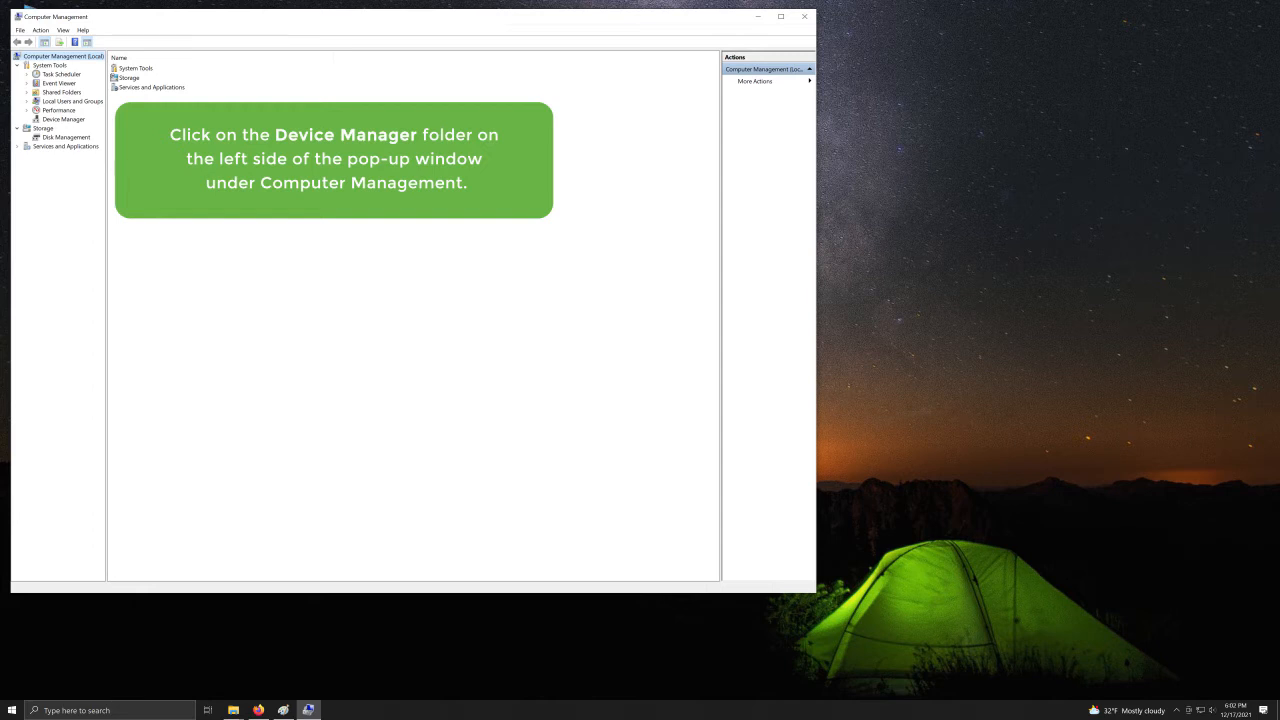
Open Device Manager, expand Disk drives, and bring up the Seagate Ultra Touch drive's context menu.
{"action": "left_click", "coordinate": [63, 119]}
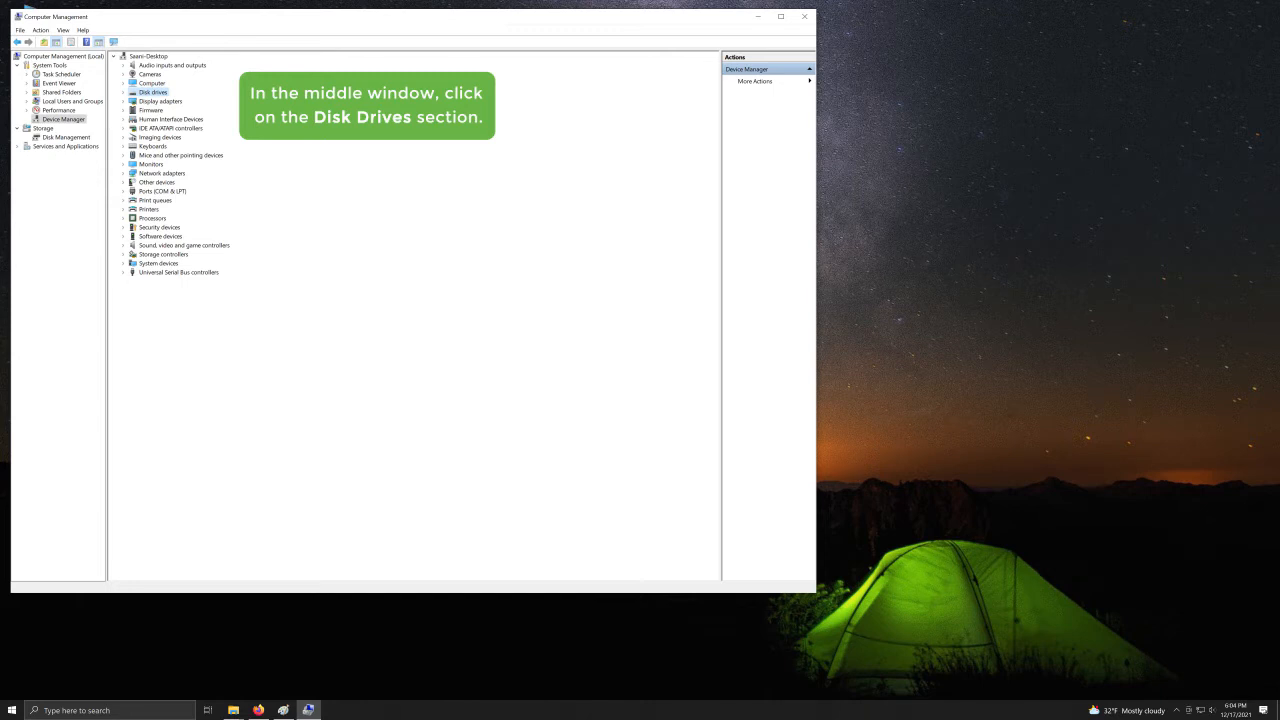
{"action": "left_click", "coordinate": [153, 92]}
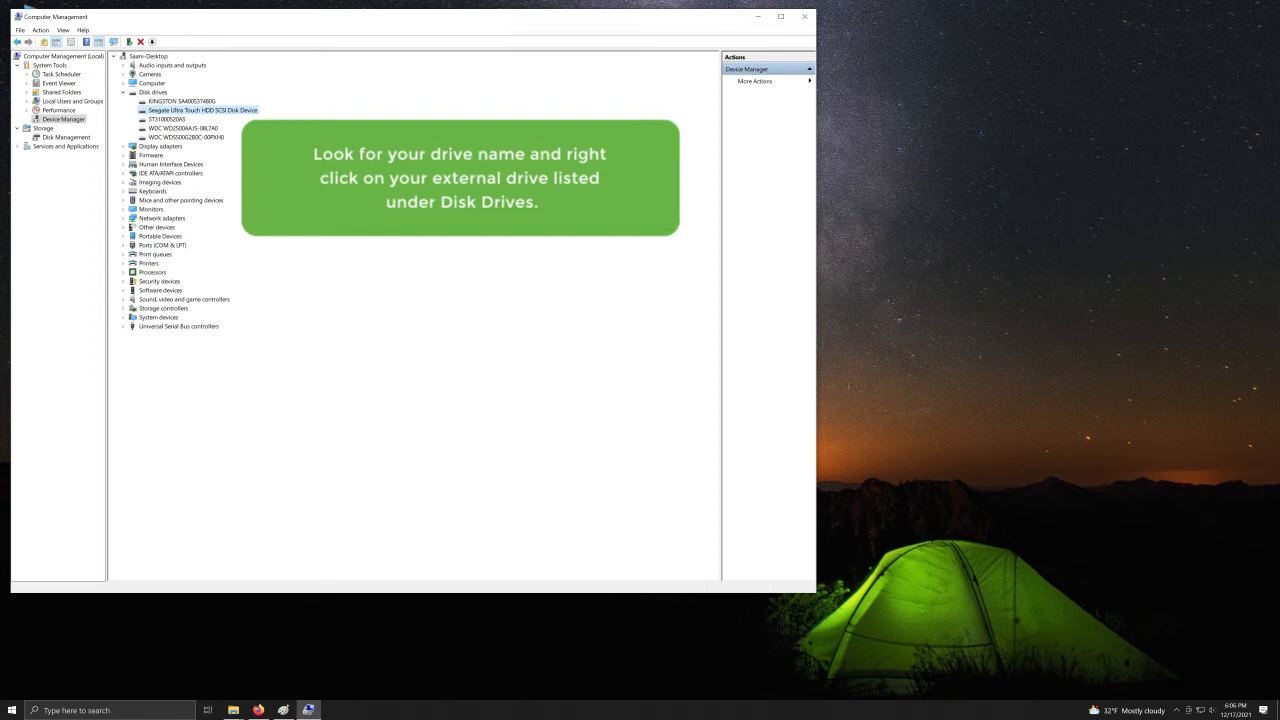
{"action": "right_click", "coordinate": [181, 101]}
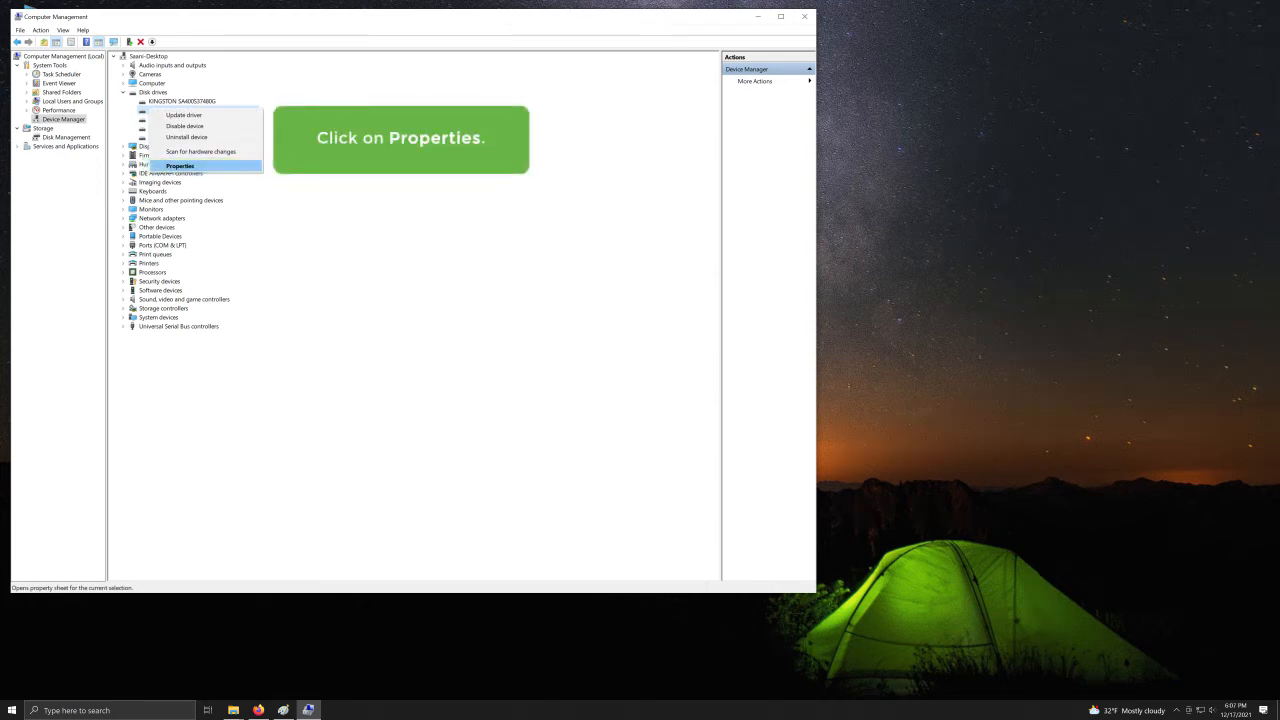
Open the Seagate Ultra Touch drive's Properties and switch to its Driver tab.
{"action": "left_click", "coordinate": [180, 165]}
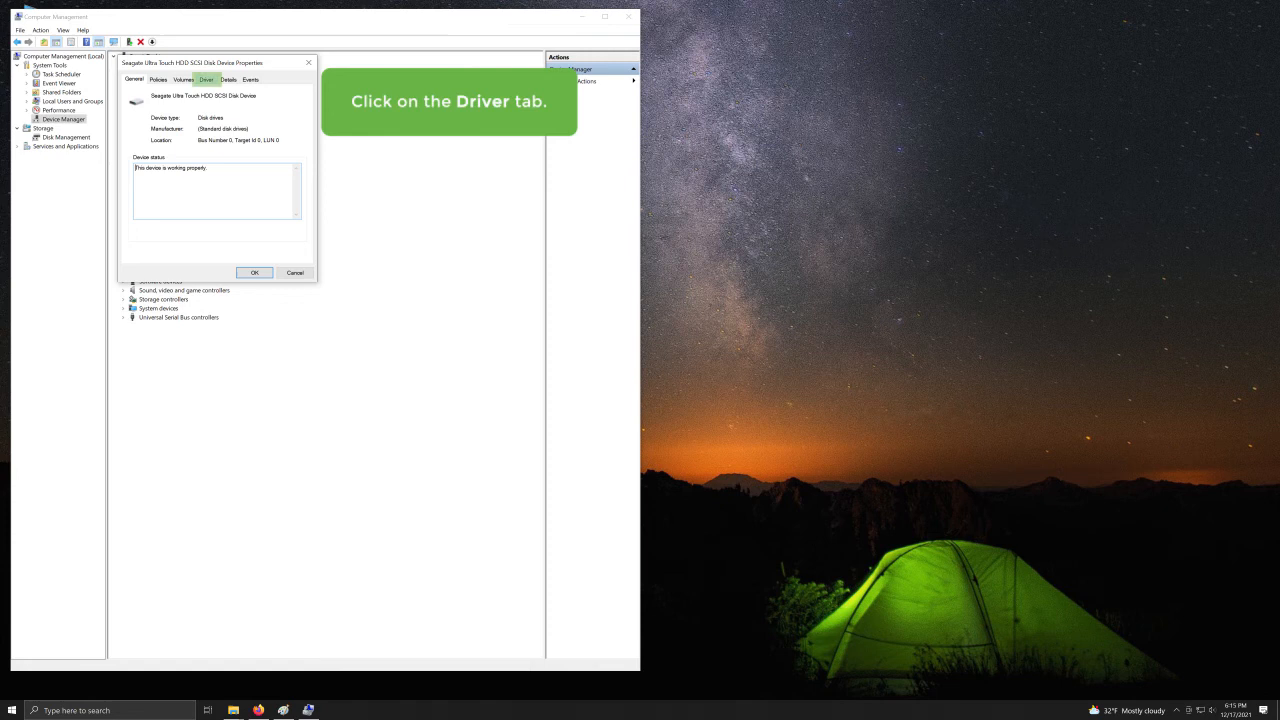
{"action": "left_click", "coordinate": [206, 79]}
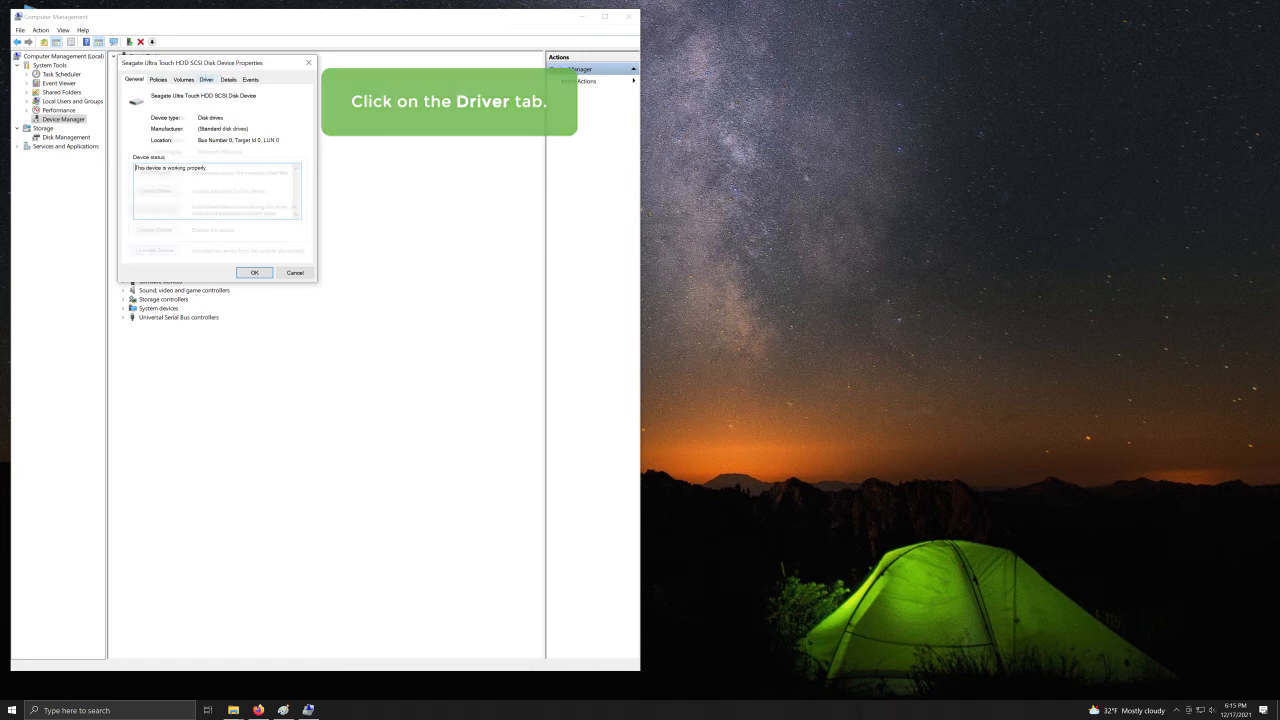
From the Seagate drive's Driver tab, choose Uninstall Device to raise the removal warning.
{"action": "left_click", "coordinate": [207, 79]}
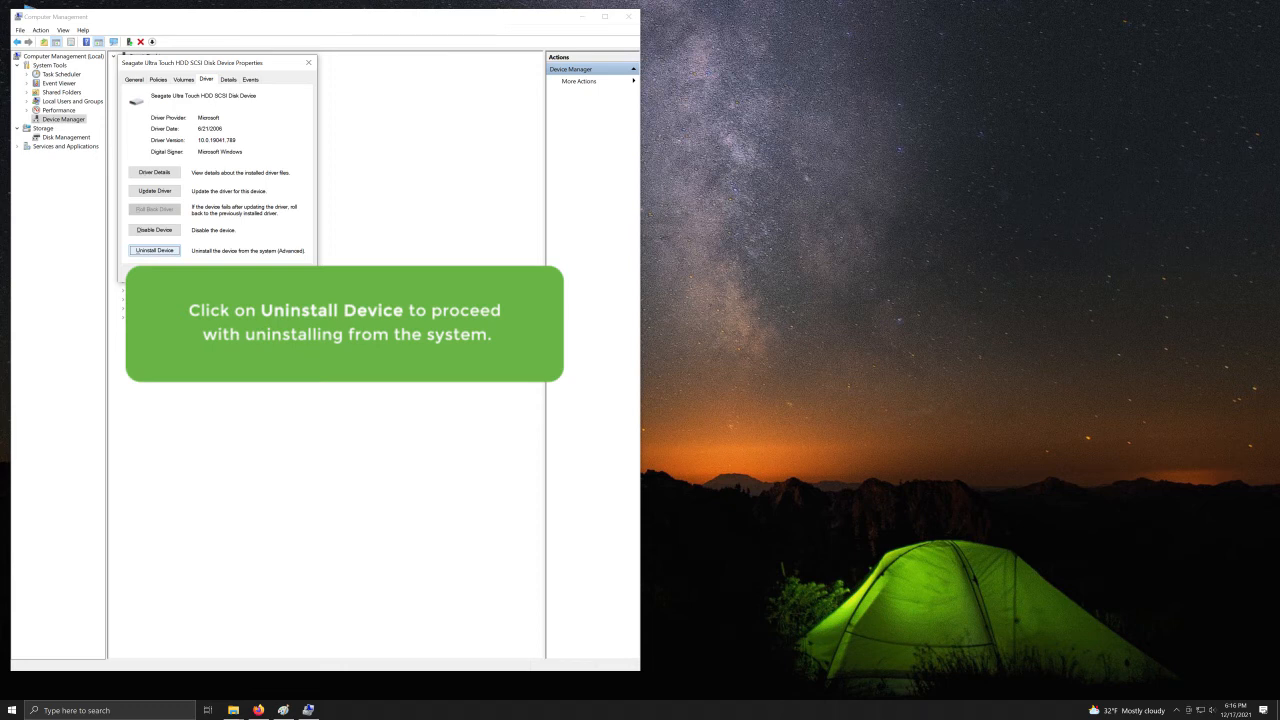
{"action": "left_click", "coordinate": [154, 250]}
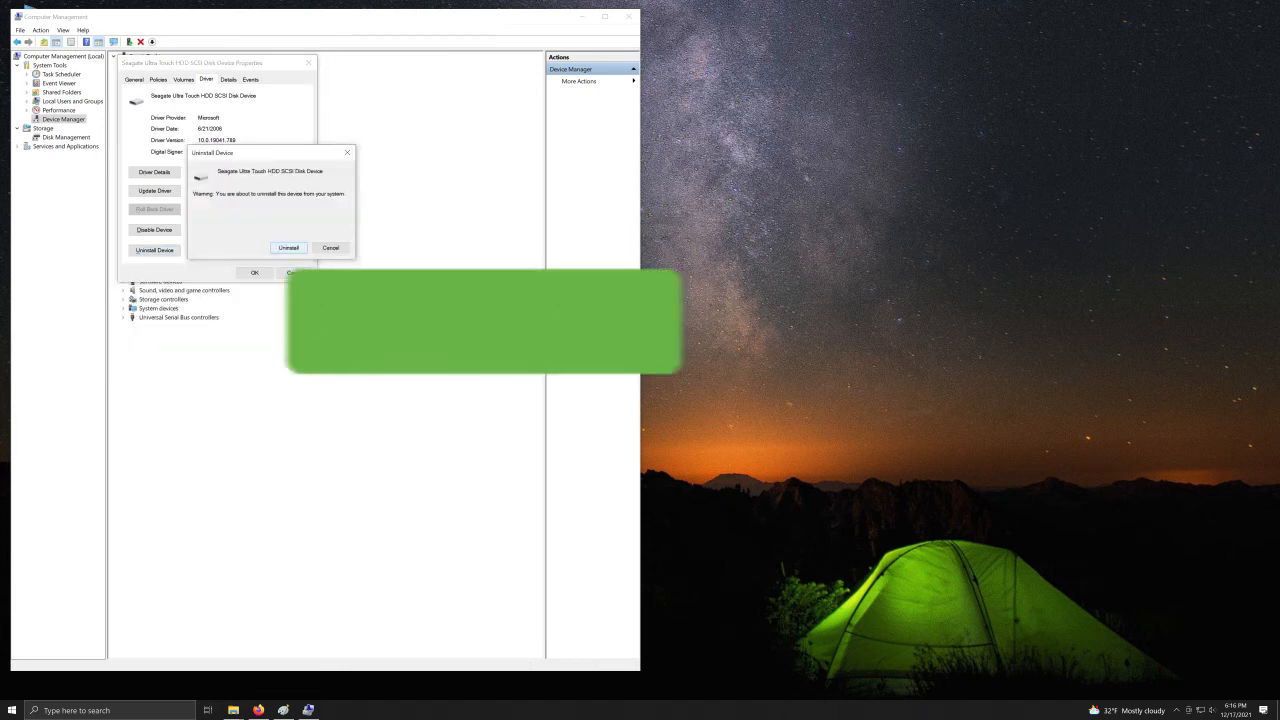